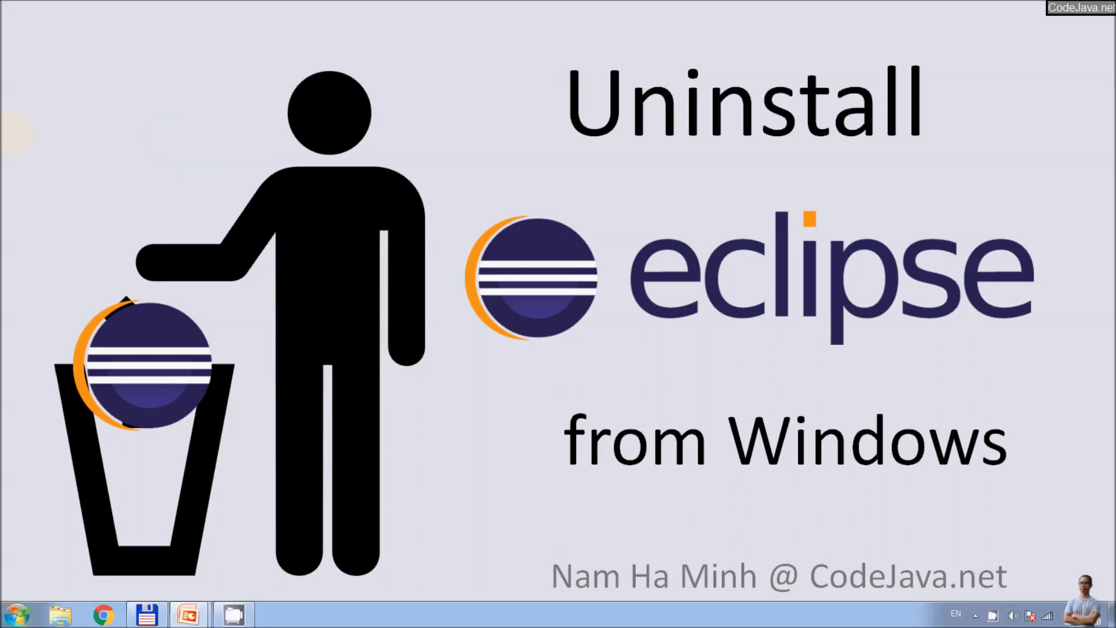
Bring up the Windows Start menu listing the installed Eclipse IDE
click(15, 614)
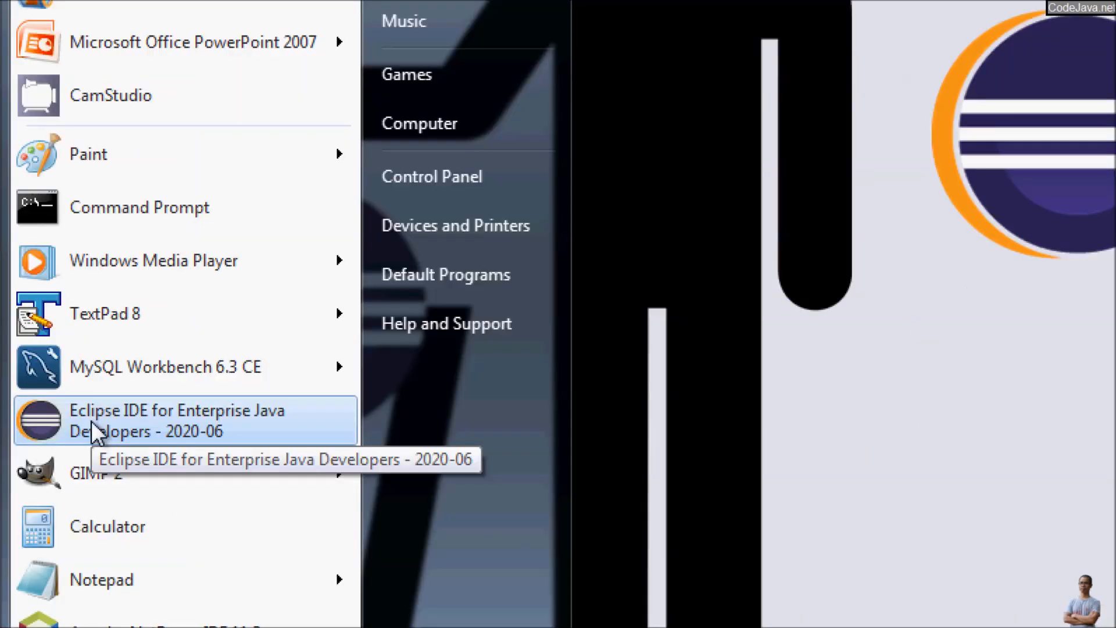
mouse_move(117, 412)
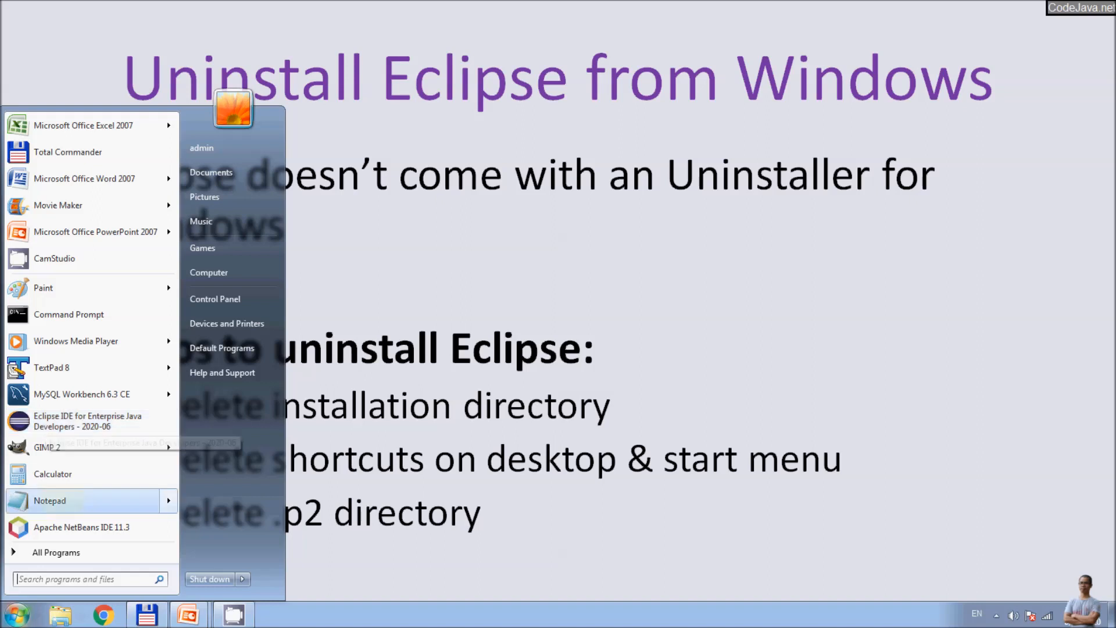
From the Eclipse IDE shortcut's Properties, reach its install folder E:\jee-2020-06\eclipse
click(56, 552)
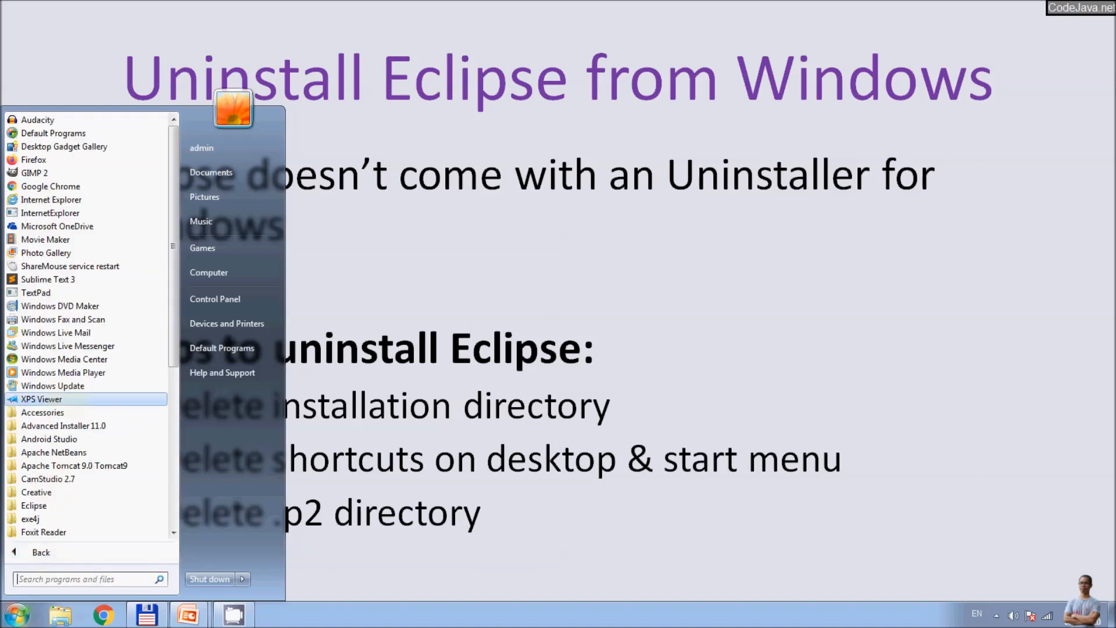
scroll(down, 3)
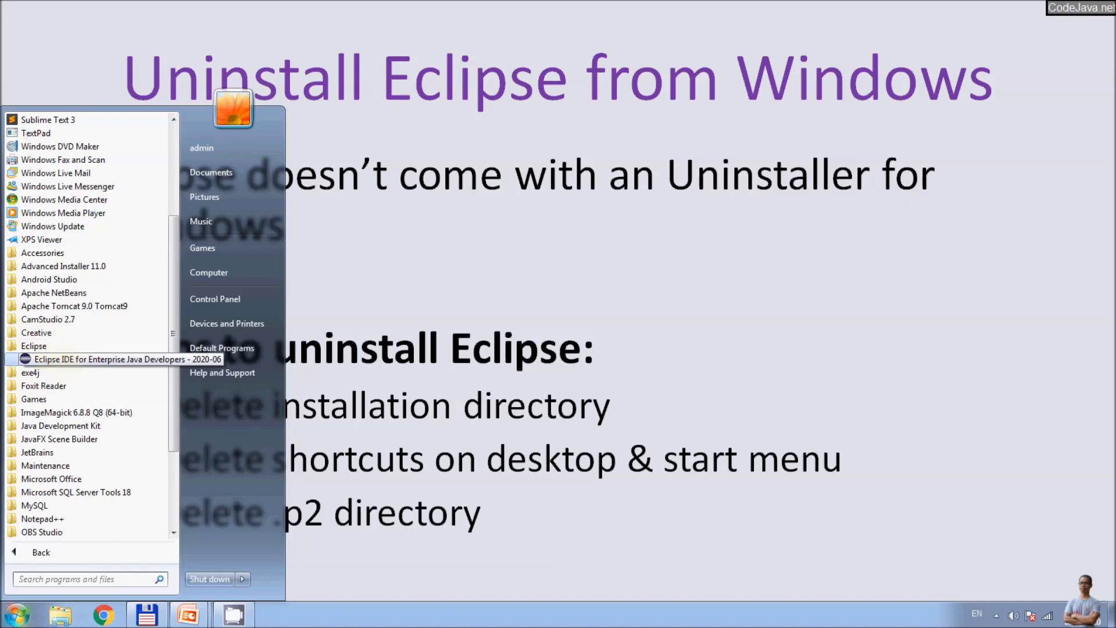
right_click(127, 360)
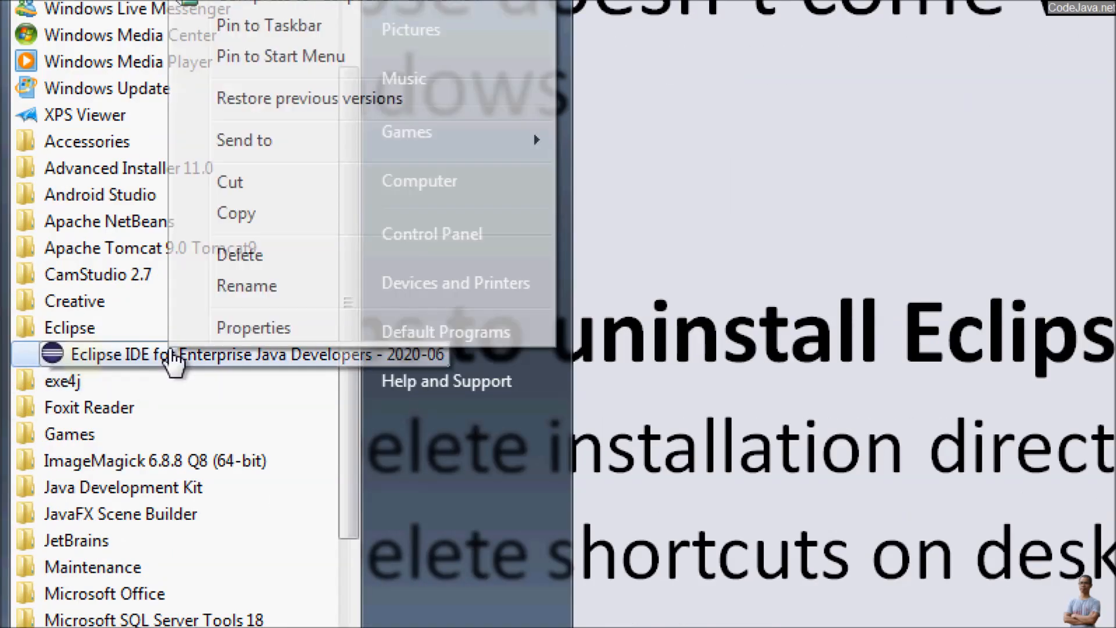
click(252, 328)
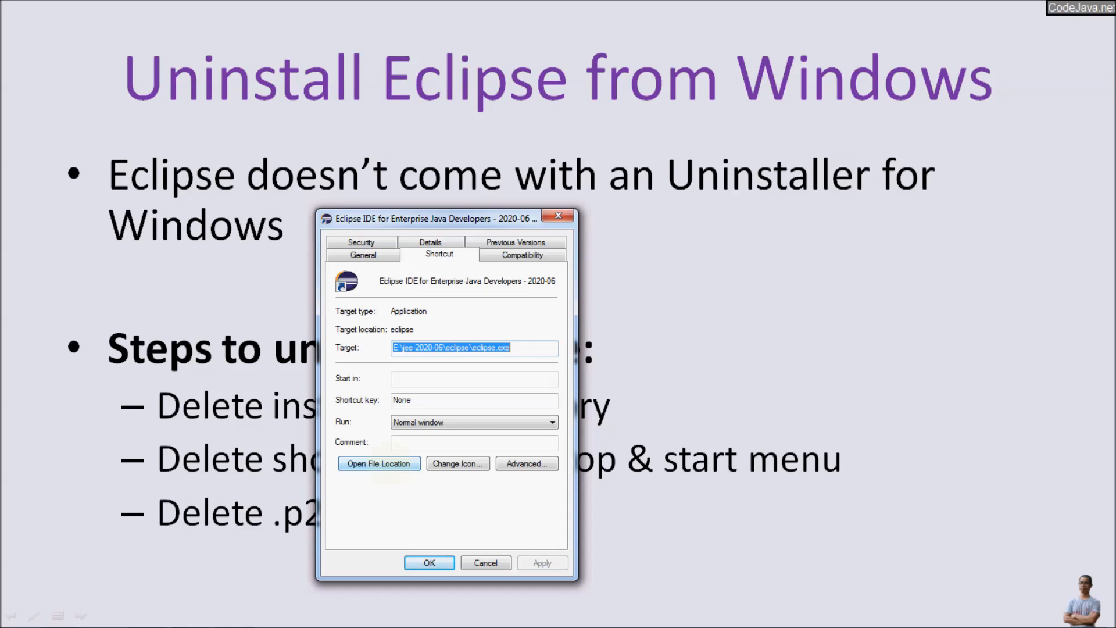
click(379, 464)
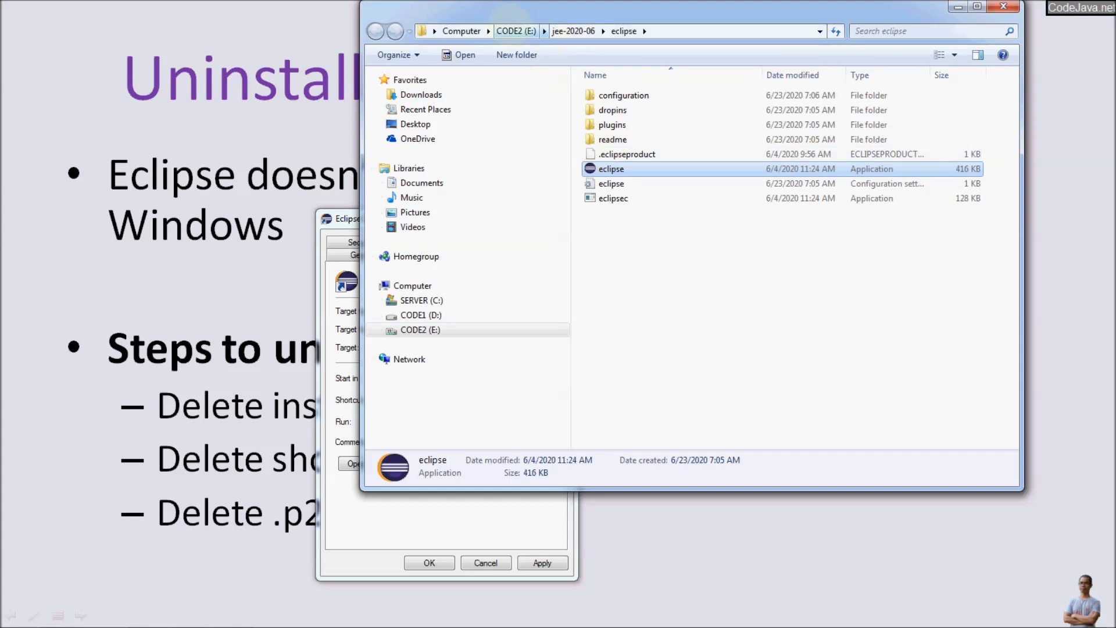
Permanently delete the jee-2020-06 folder from the root of CODE2 (E:) and confirm
click(375, 30)
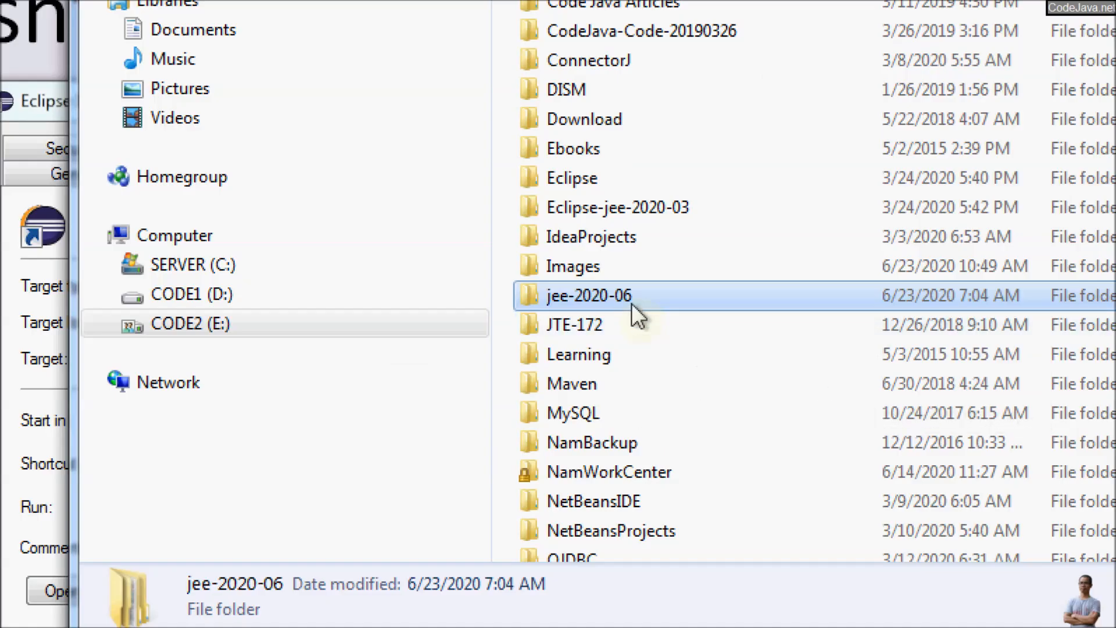
mouse_move(634, 313)
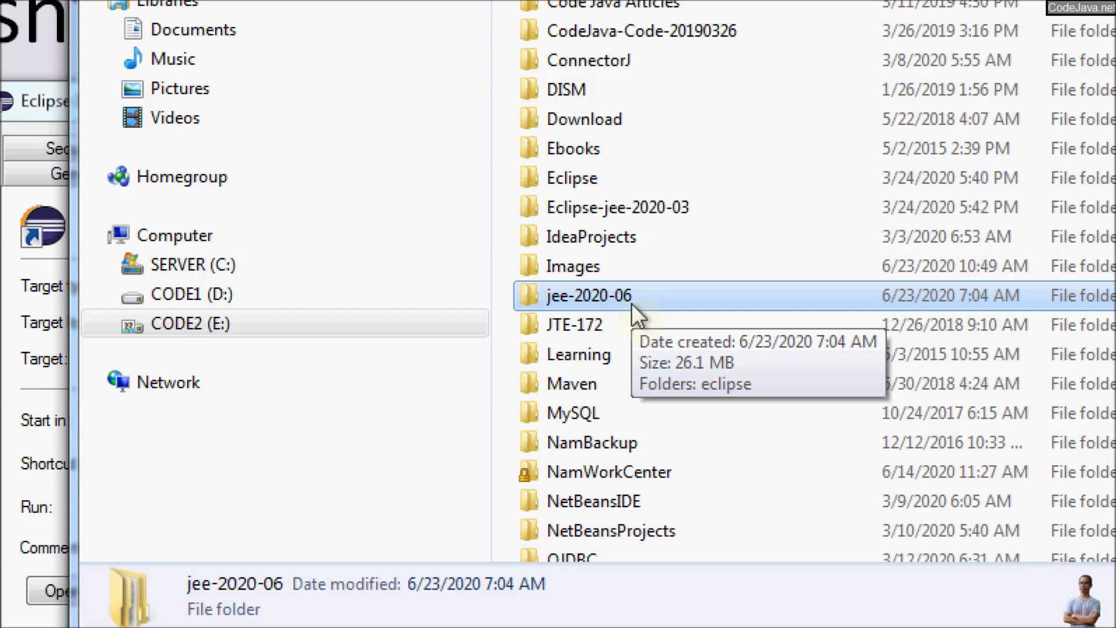
key(Delete)
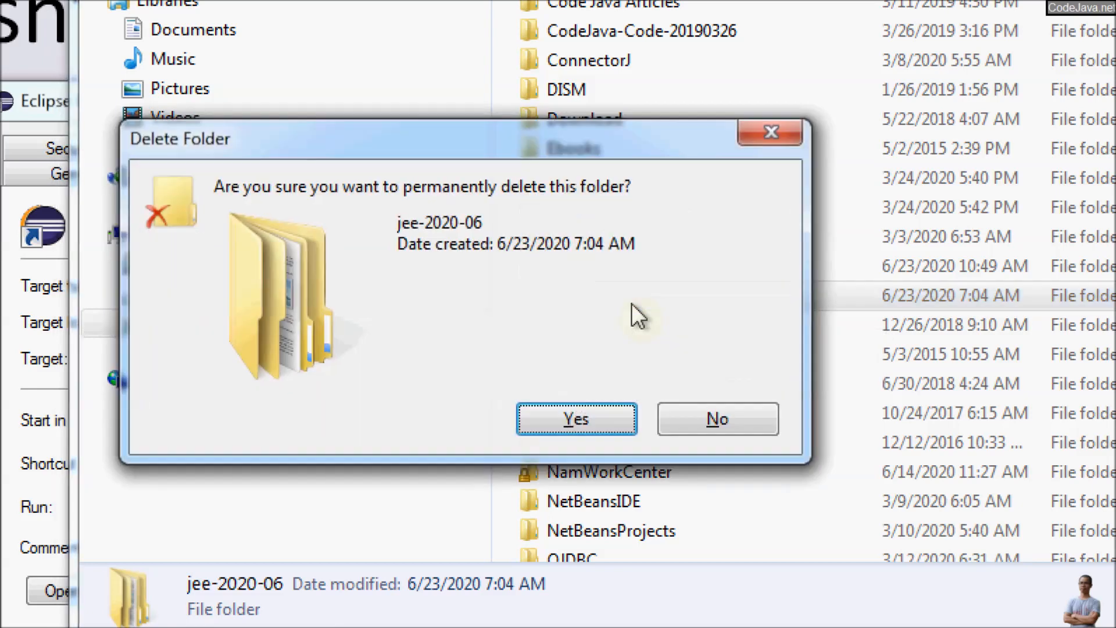
mouse_move(503, 232)
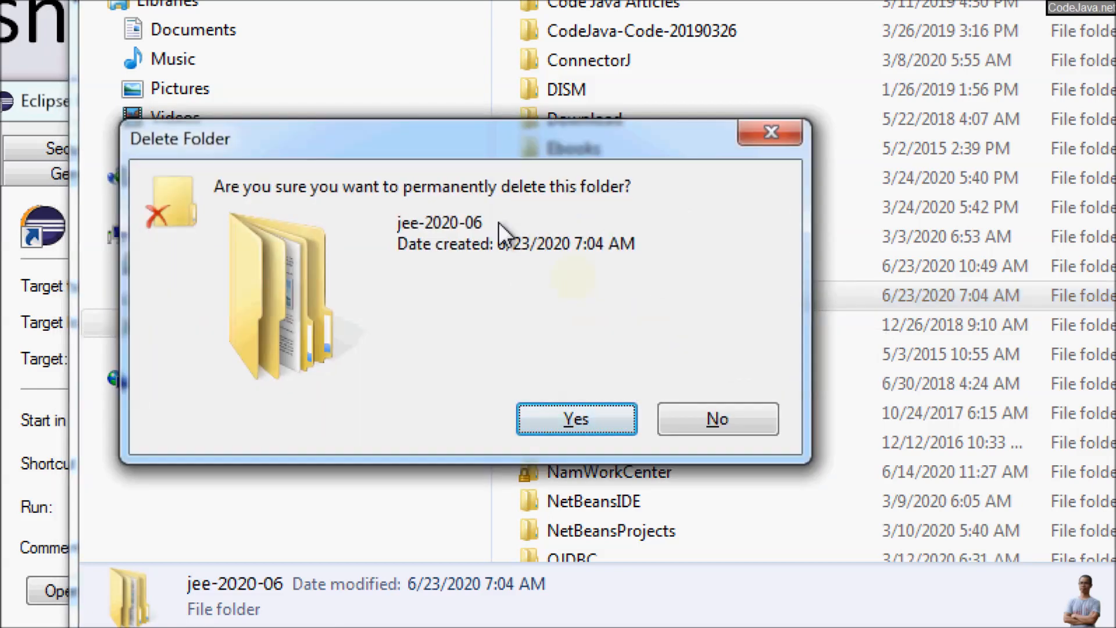
mouse_move(577, 211)
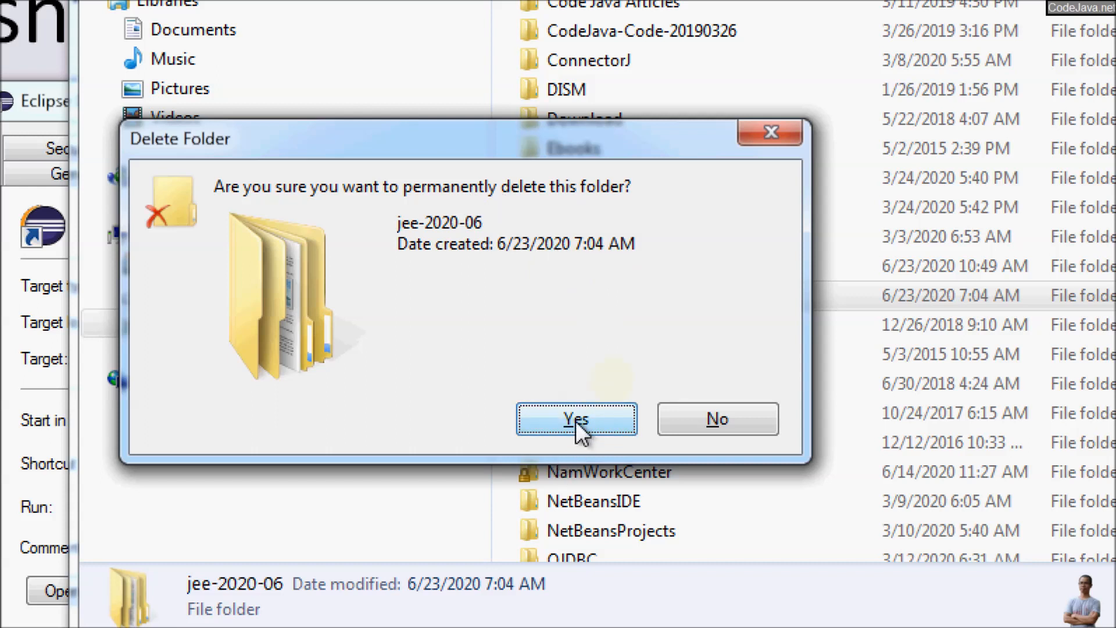
click(577, 418)
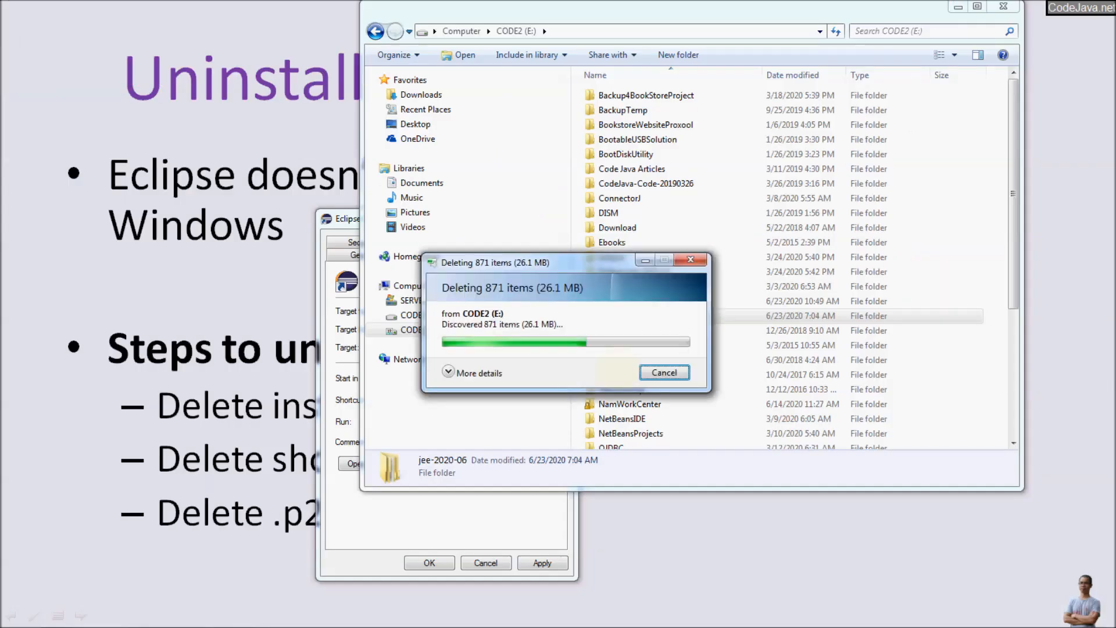
click(664, 372)
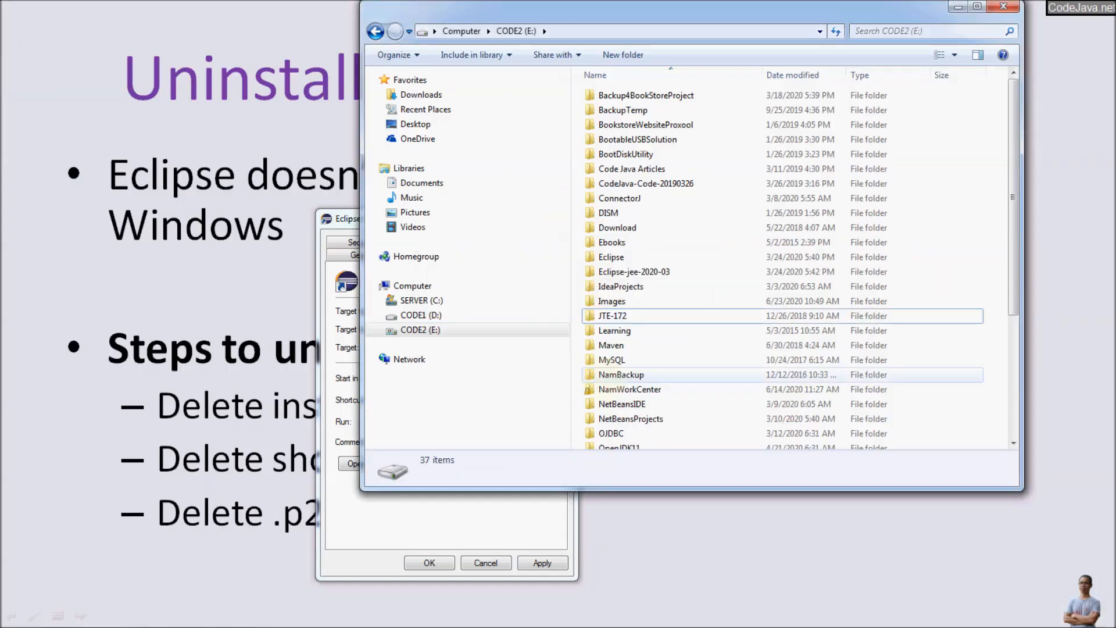
click(485, 563)
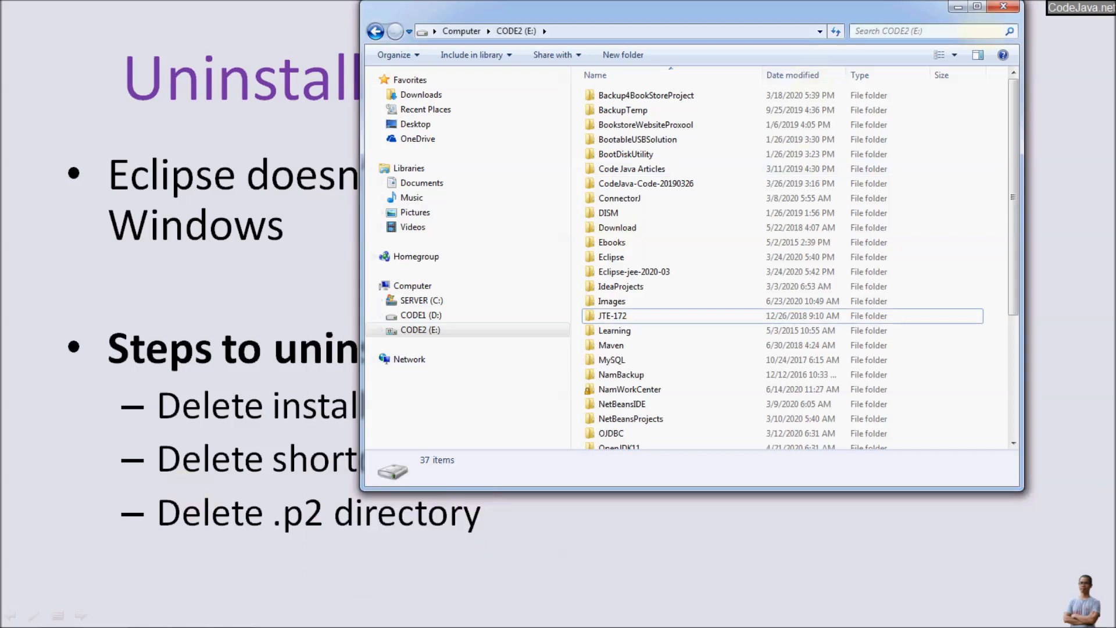
Delete the Eclipse IDE for Enterprise Java Developers shortcut from All Programs to the Recycle Bin
click(14, 614)
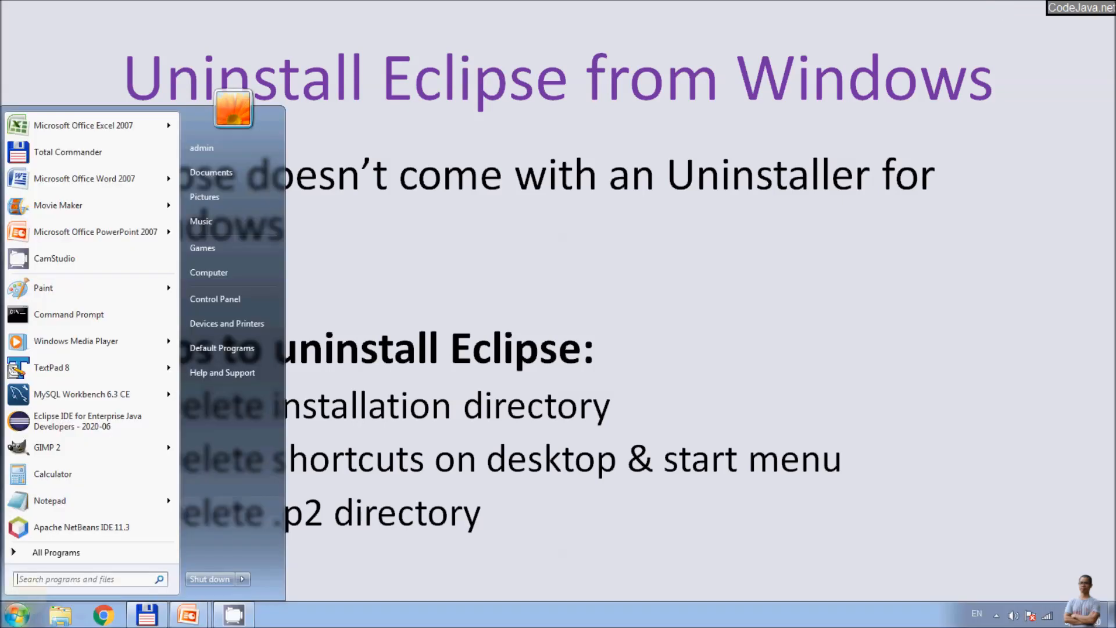
click(55, 552)
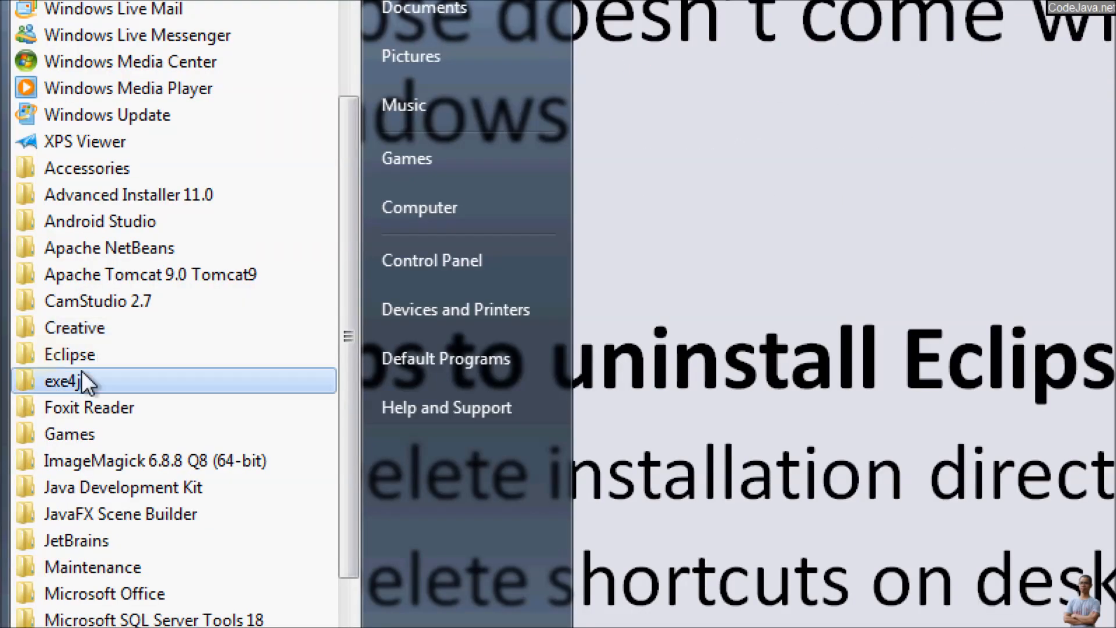
right_click(69, 354)
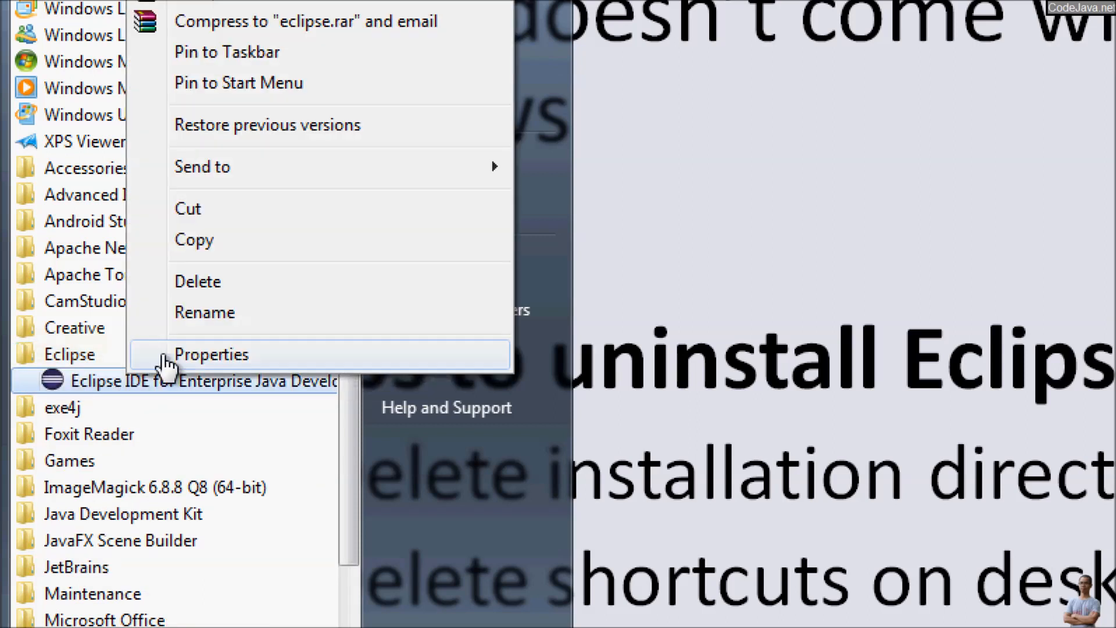
click(198, 282)
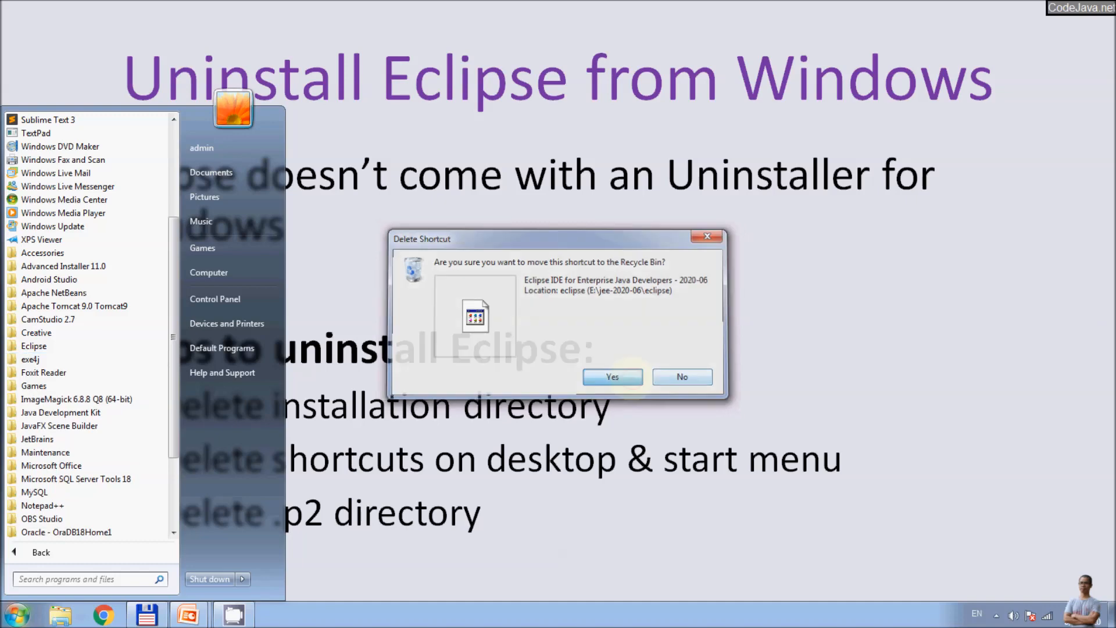
click(611, 377)
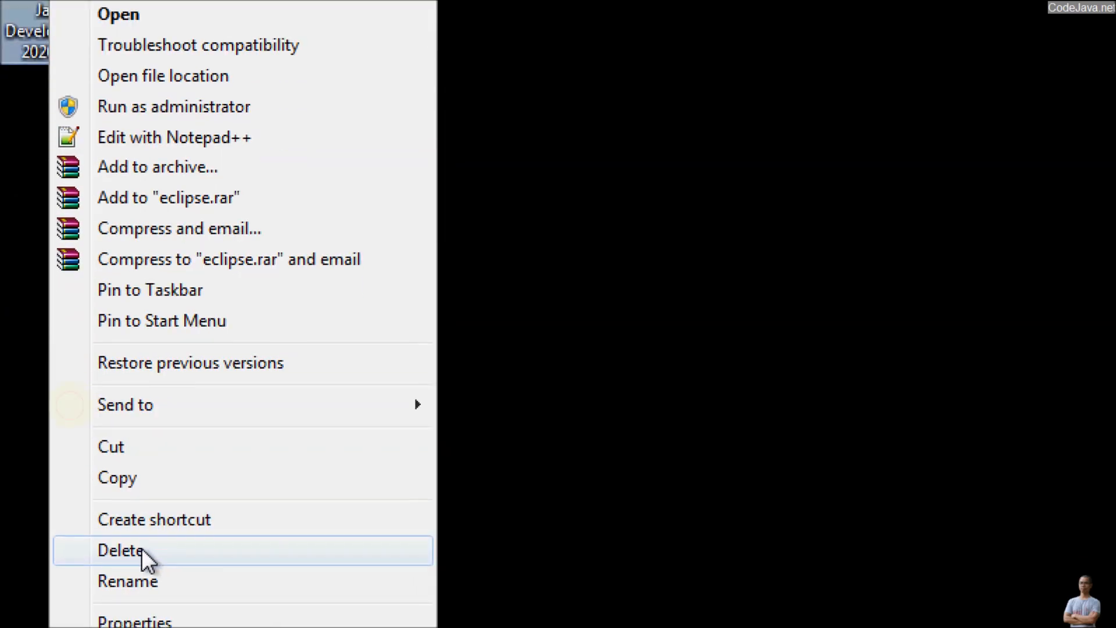
Send the Eclipse IDE desktop shortcut to the Recycle Bin
click(120, 550)
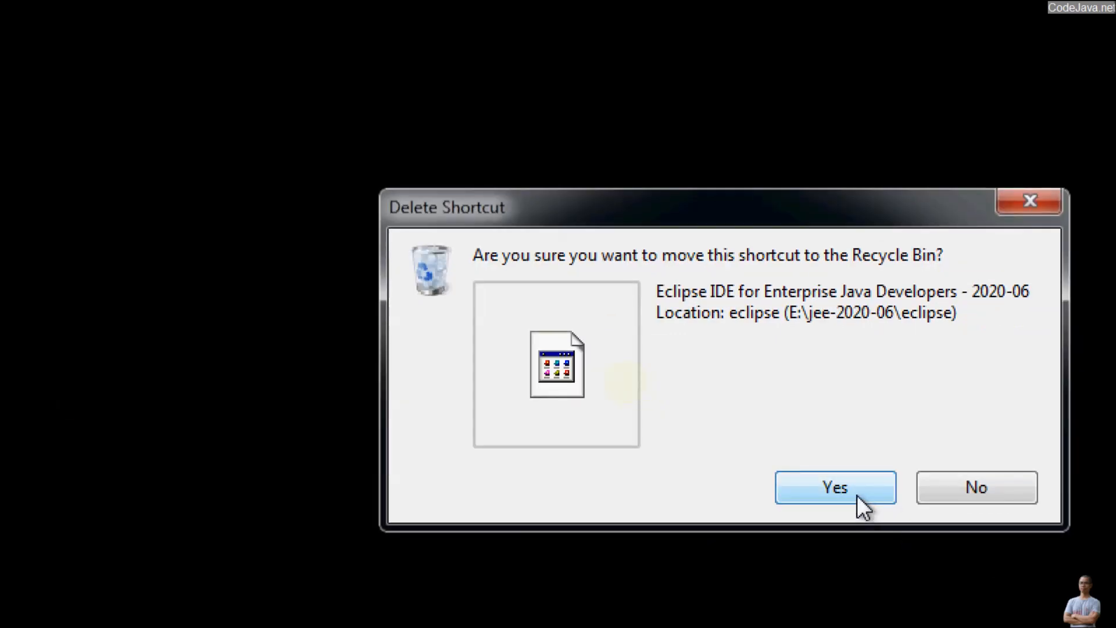
click(835, 487)
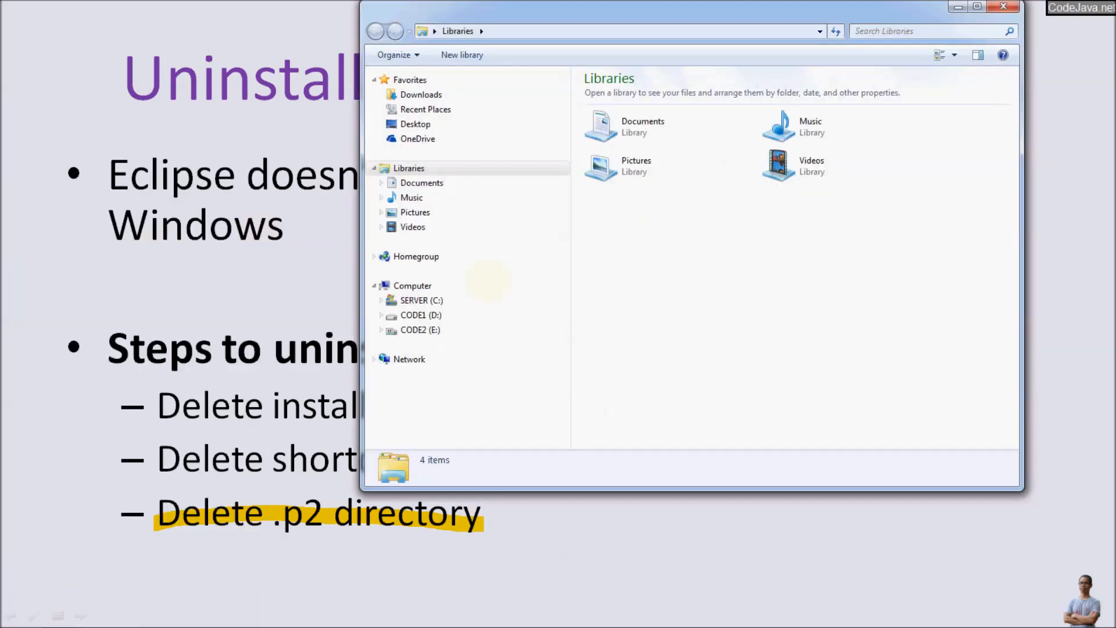
Browse SERVER (C:) > Users > admin and view the contents of the .p2 folder
click(421, 300)
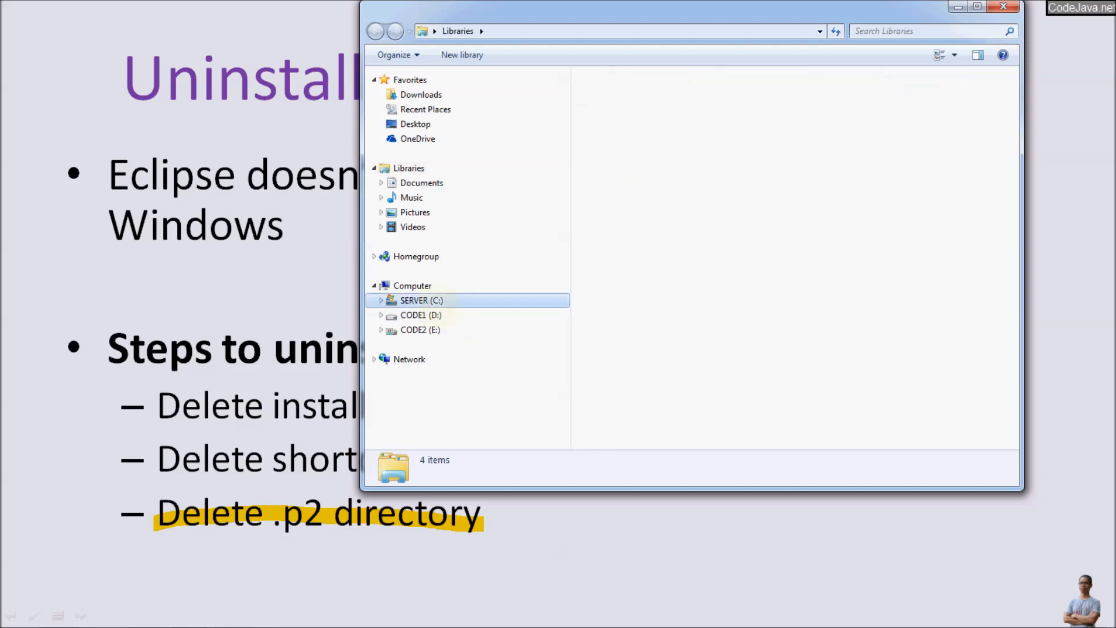
double_click(422, 300)
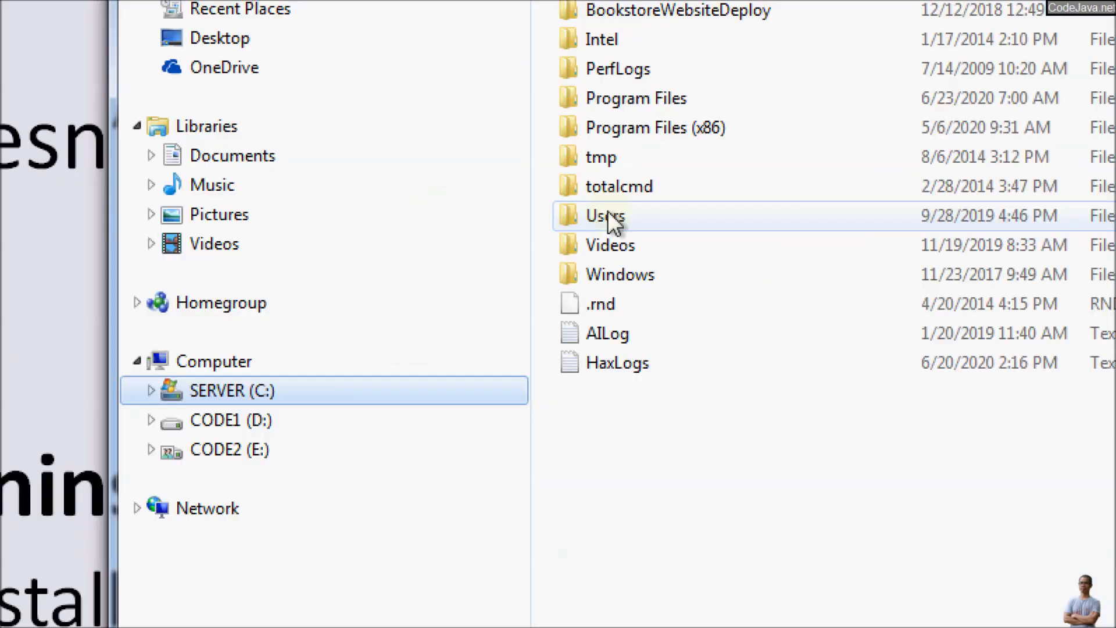
double_click(603, 215)
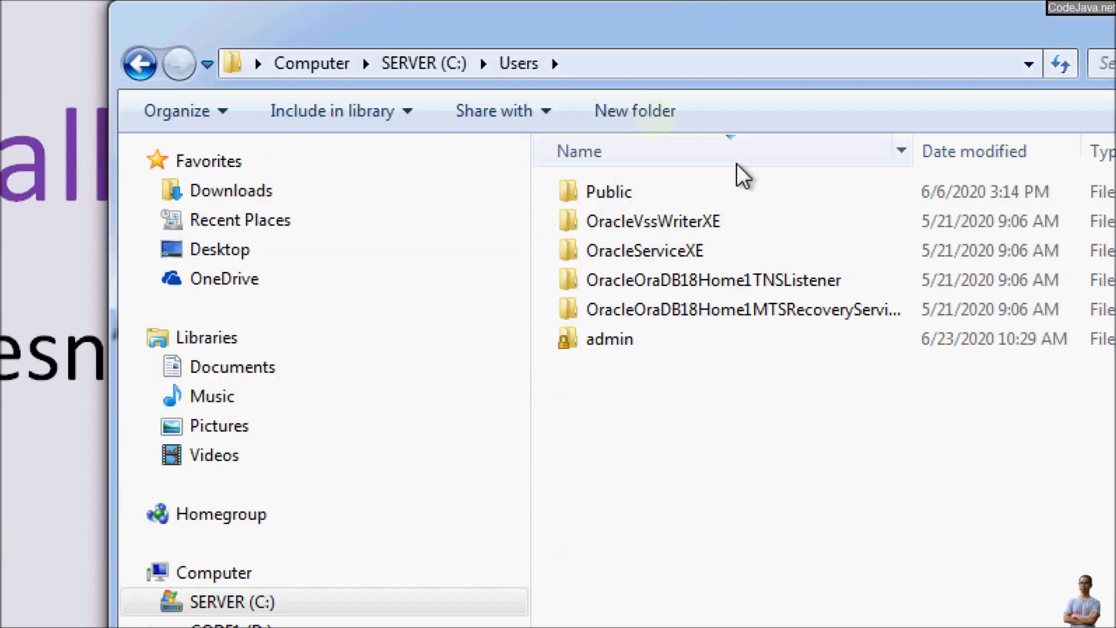
double_click(608, 339)
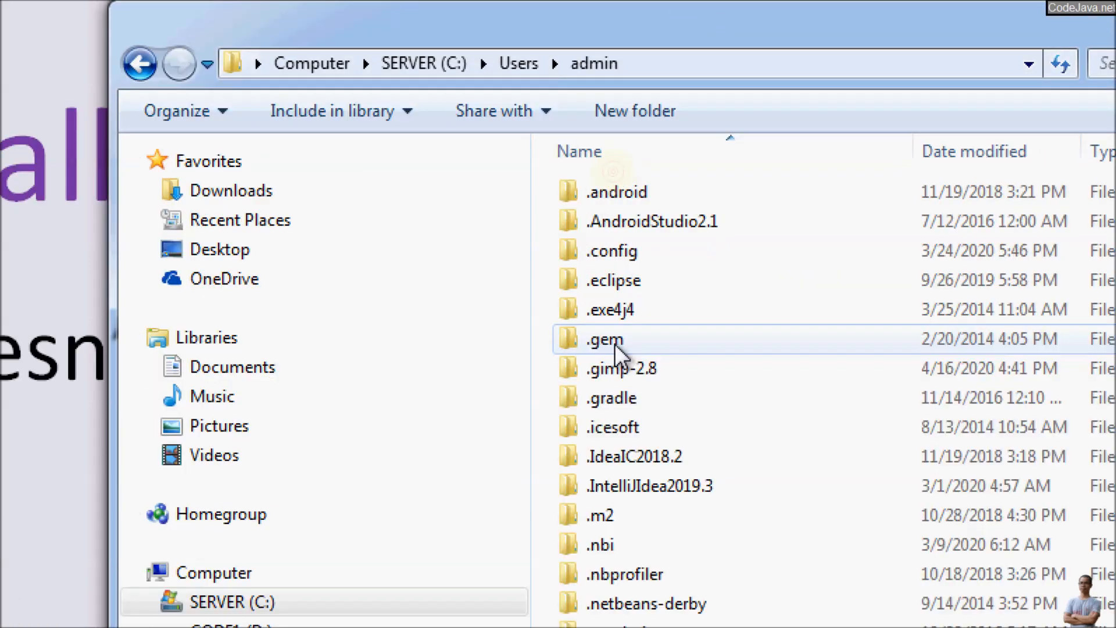
scroll(down, 3)
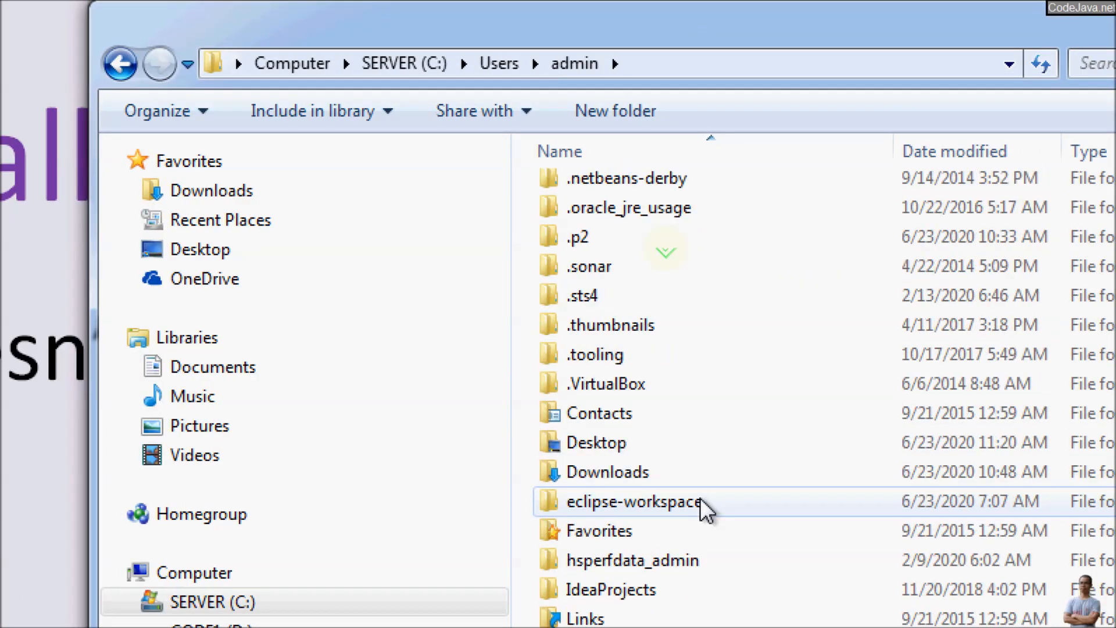
scroll(up, 3)
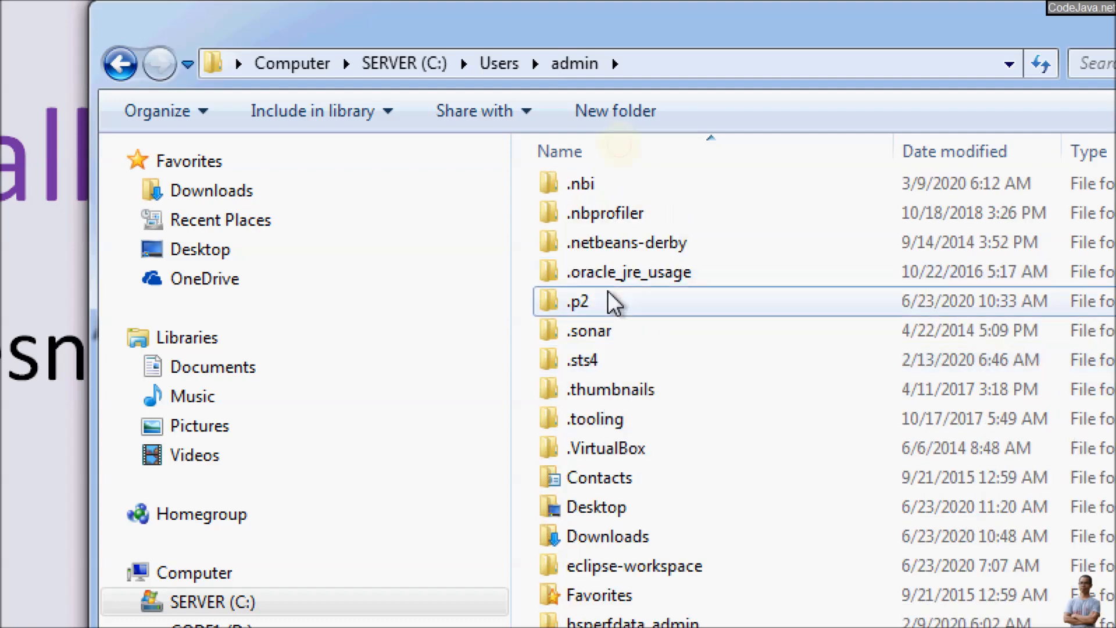
mouse_move(681, 313)
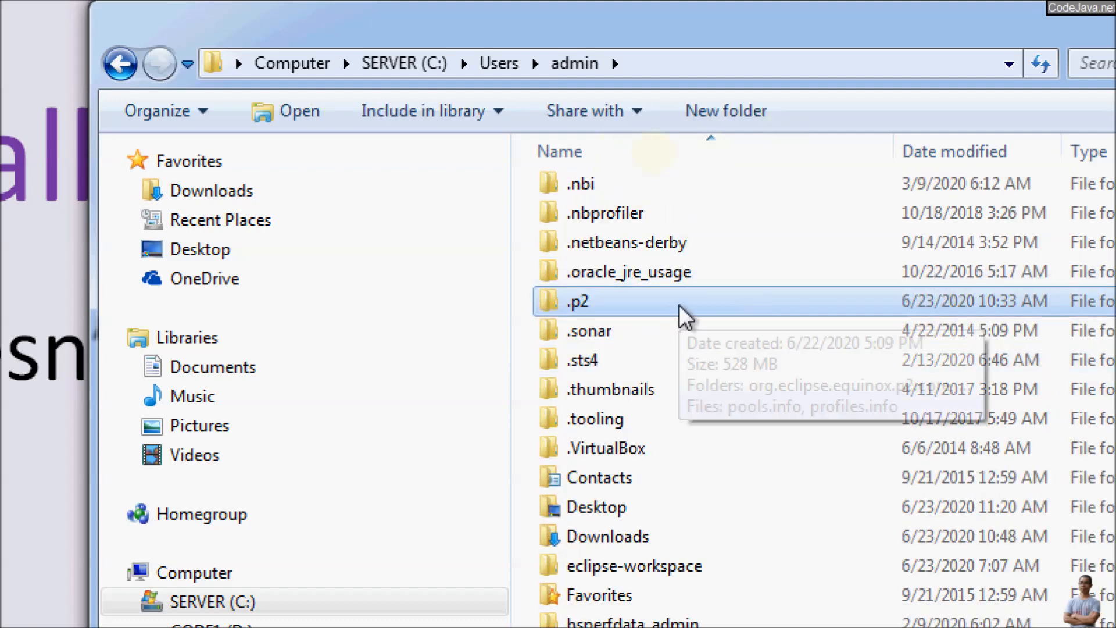
double_click(577, 300)
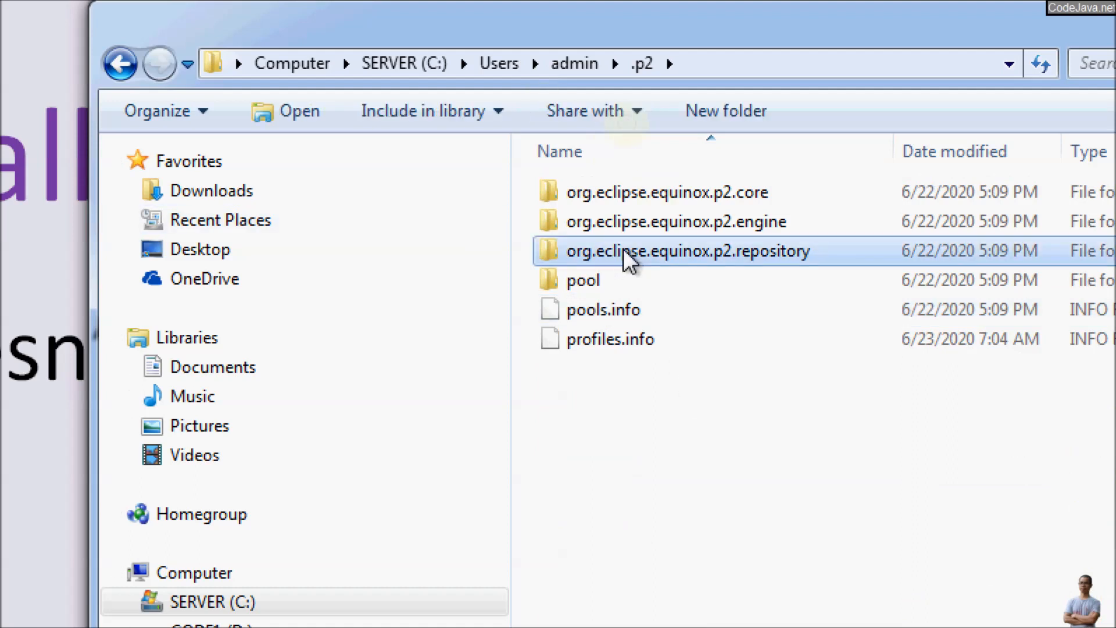
mouse_move(588, 259)
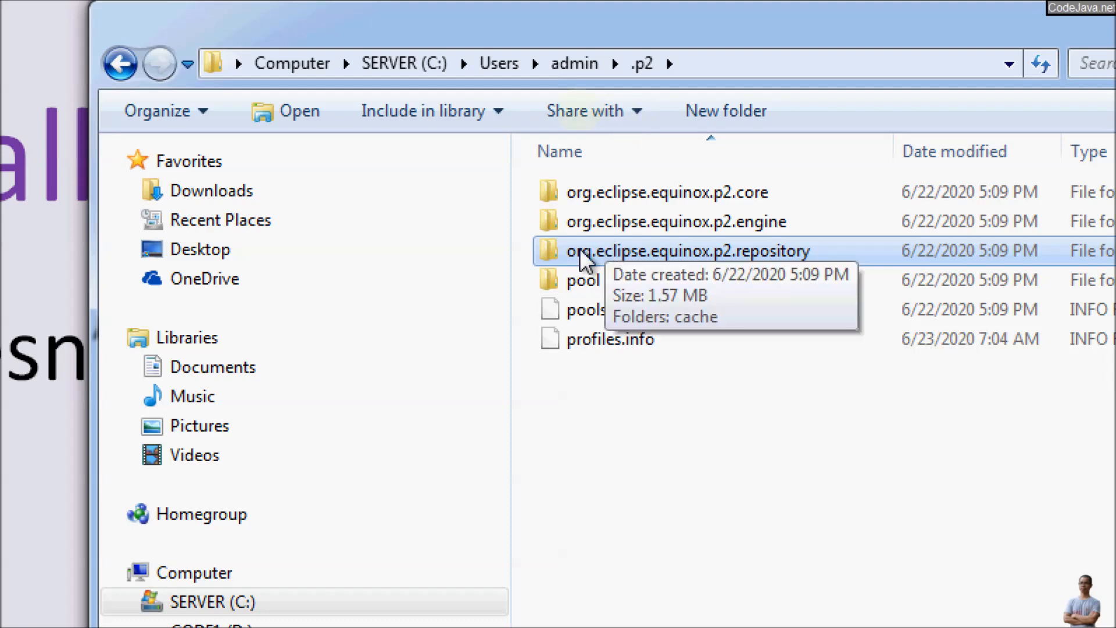
Back in the admin folder, permanently delete the .p2 folder and confirm
click(94, 63)
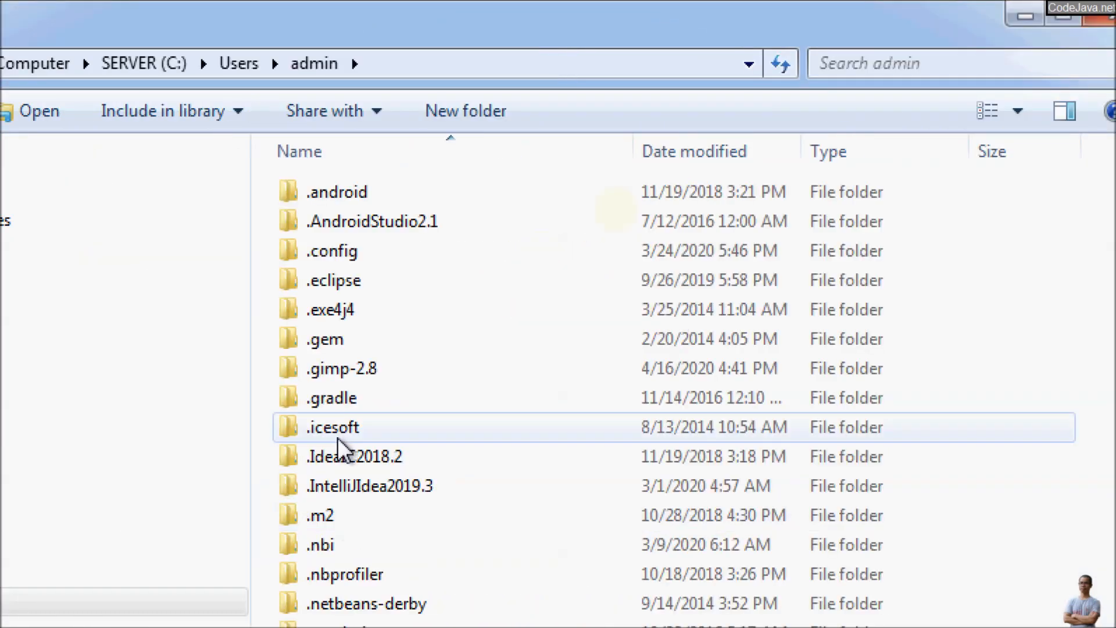
scroll(down, 3)
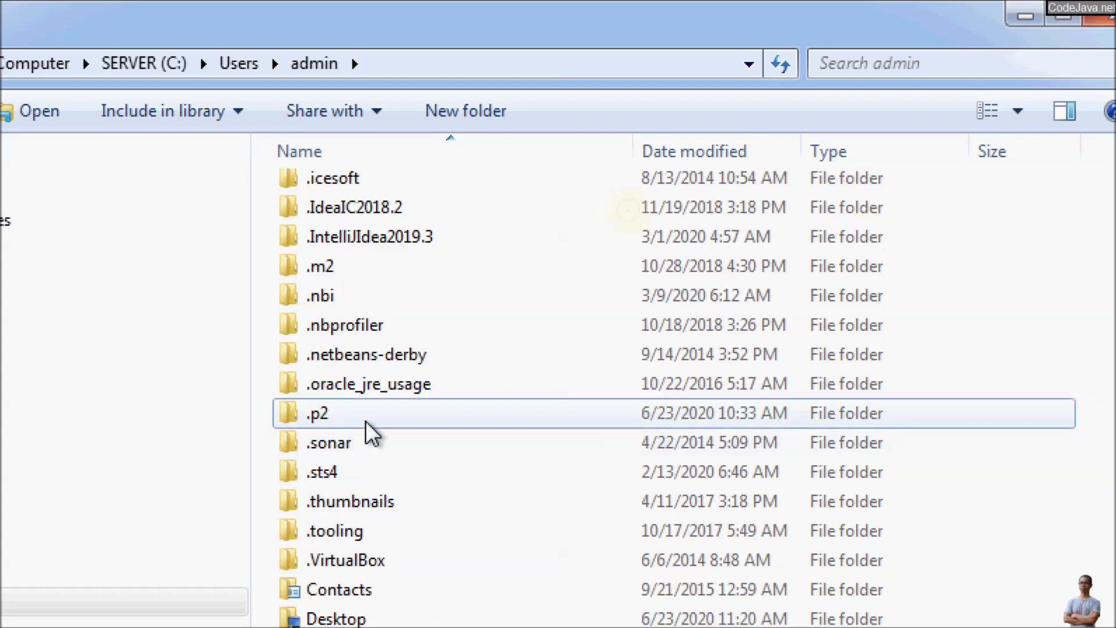
click(316, 413)
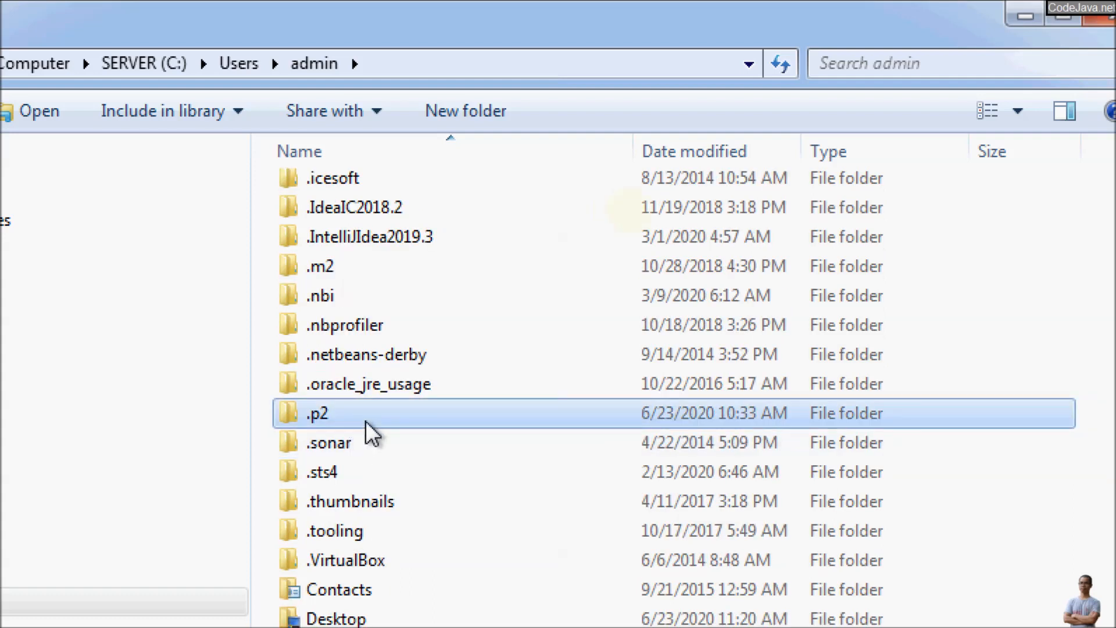
key(delete)
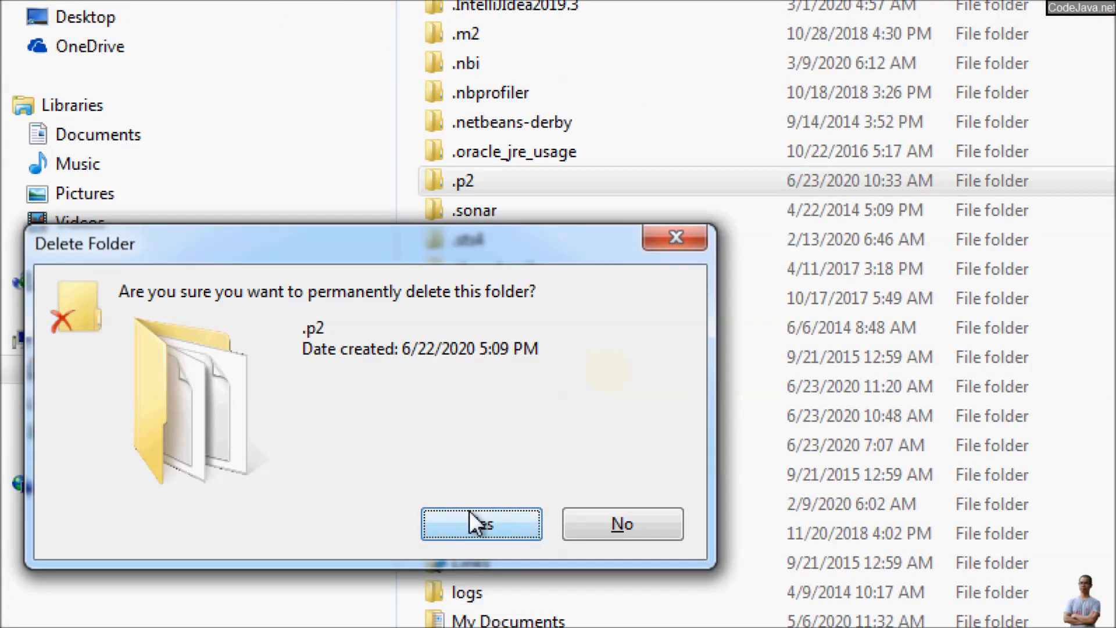
click(481, 523)
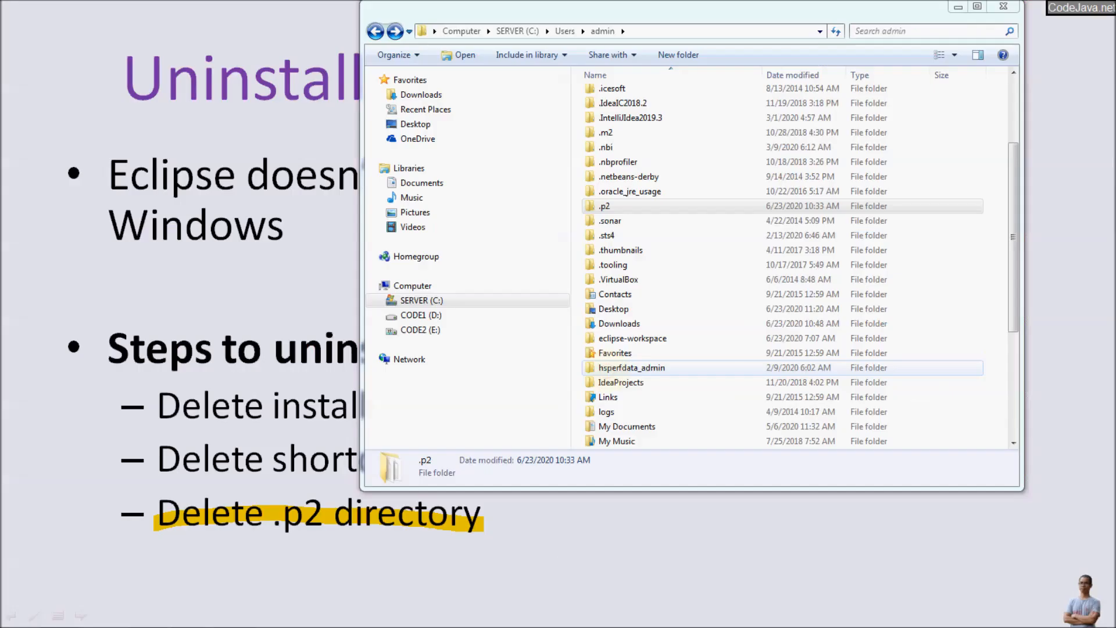